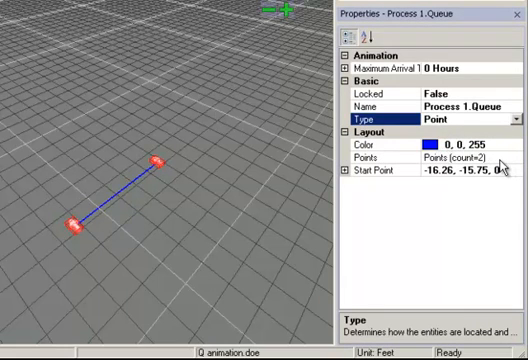
Open the Points Editor for Process 1 Queue's two-point path
left_click(400, 156)
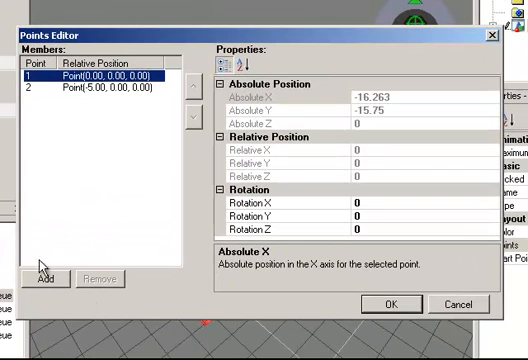
Add new points to Process 1 Queue so its path has five points
left_click(90, 84)
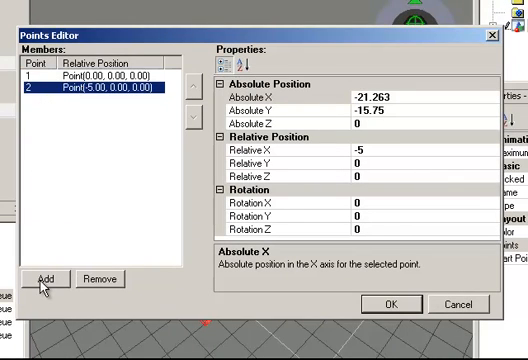
left_click(44, 278)
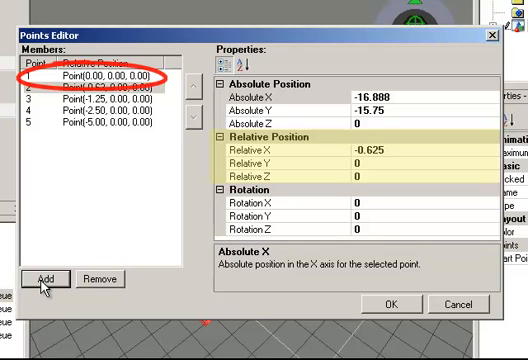
left_click(90, 88)
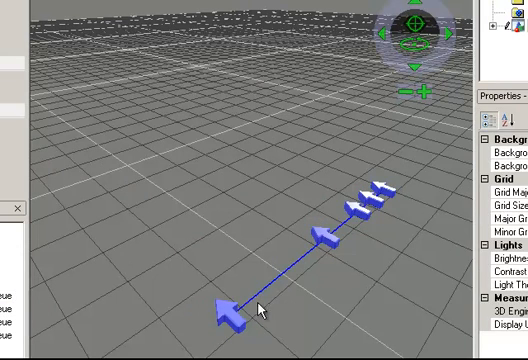
Select Process 1 Queue in the 3D scene to adjust its point handles
left_click(330, 240)
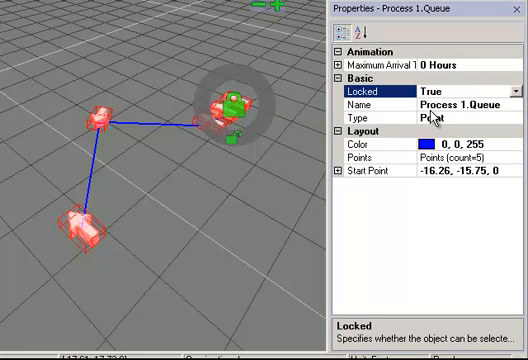
mouse_move(280, 224)
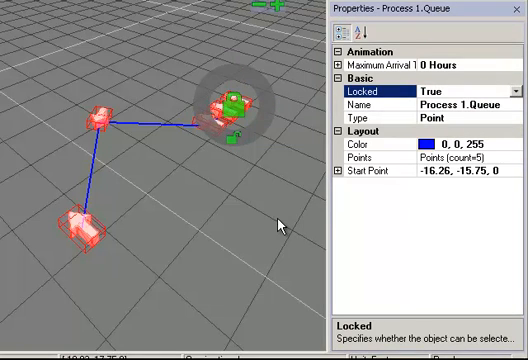